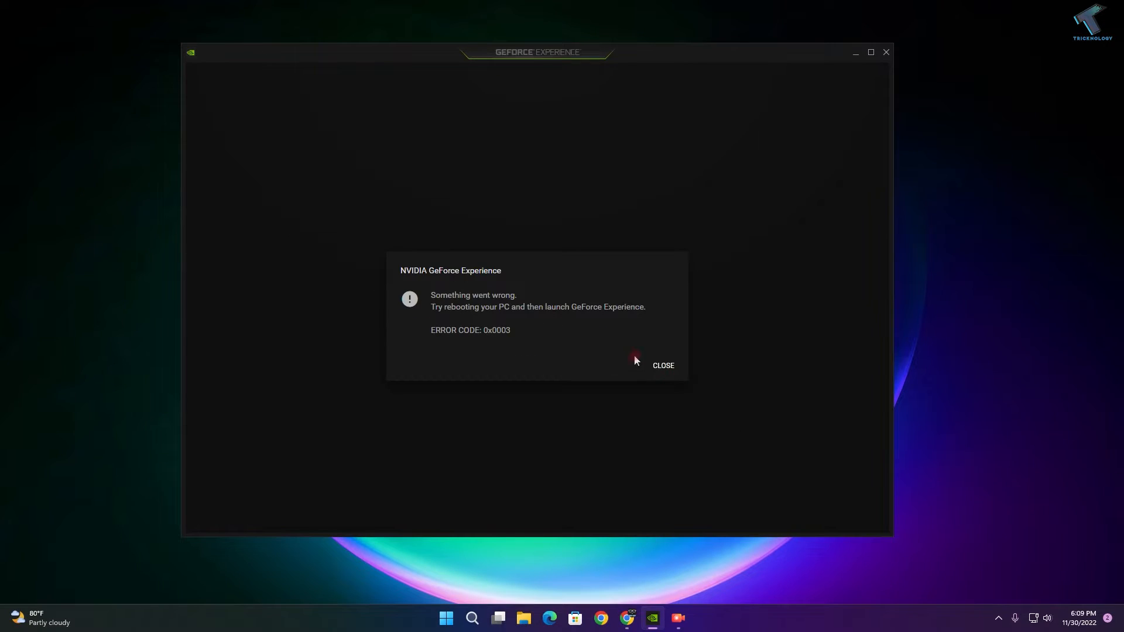
Dismiss the error 0x0003 message and launch Device Manager from the Win+X system tools menu.
{"action": "left_click", "coordinate": [663, 365]}
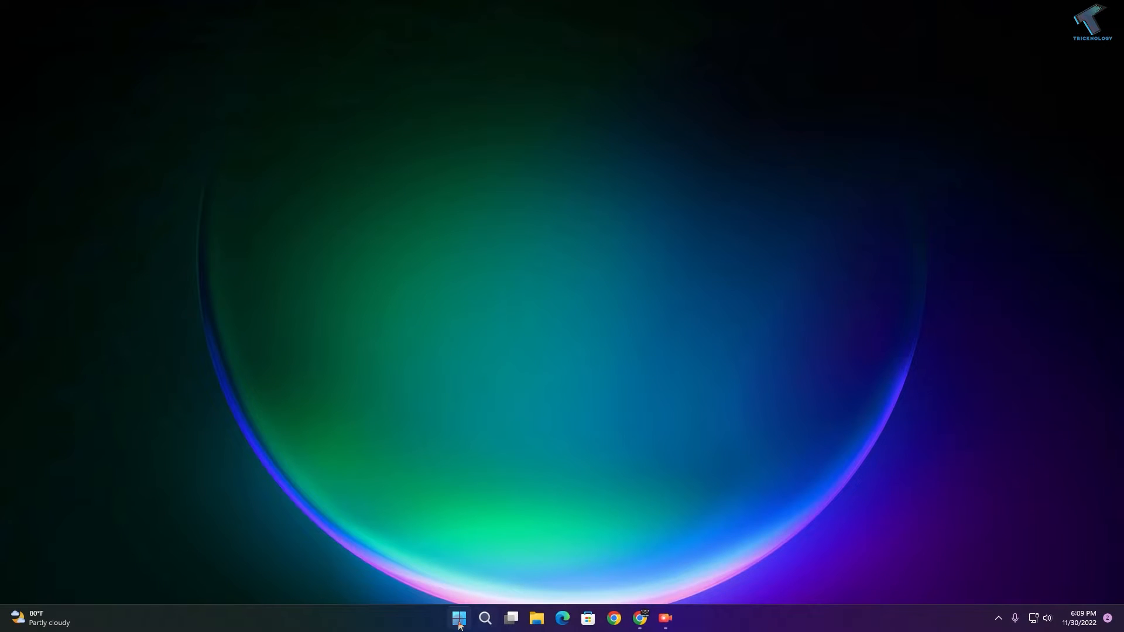
{"action": "right_click", "coordinate": [457, 618]}
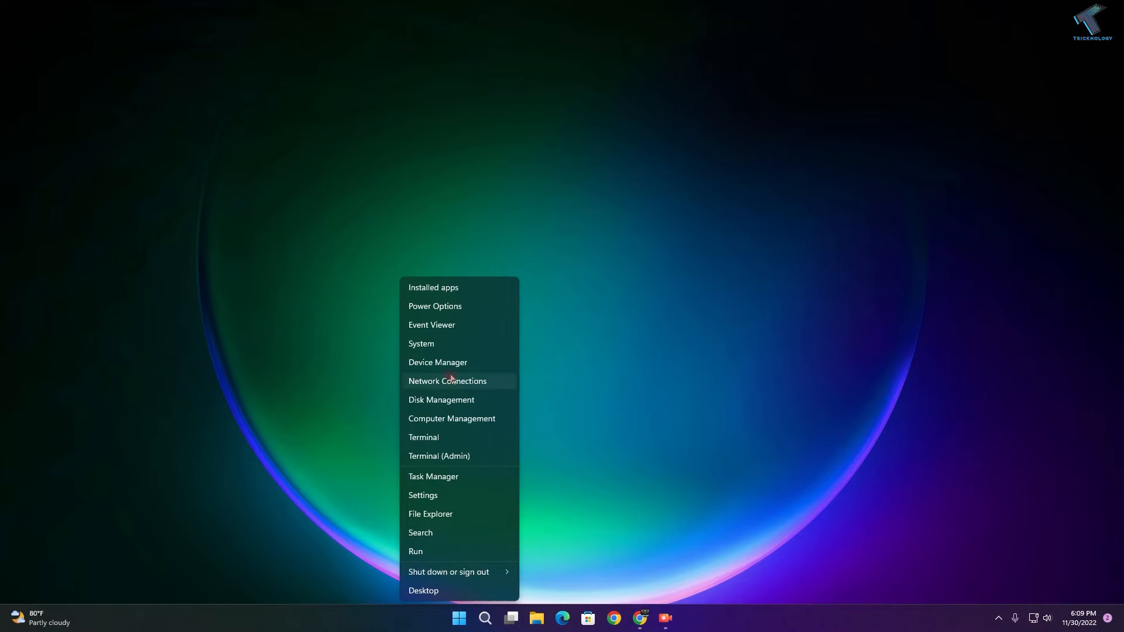
{"action": "left_click", "coordinate": [437, 363]}
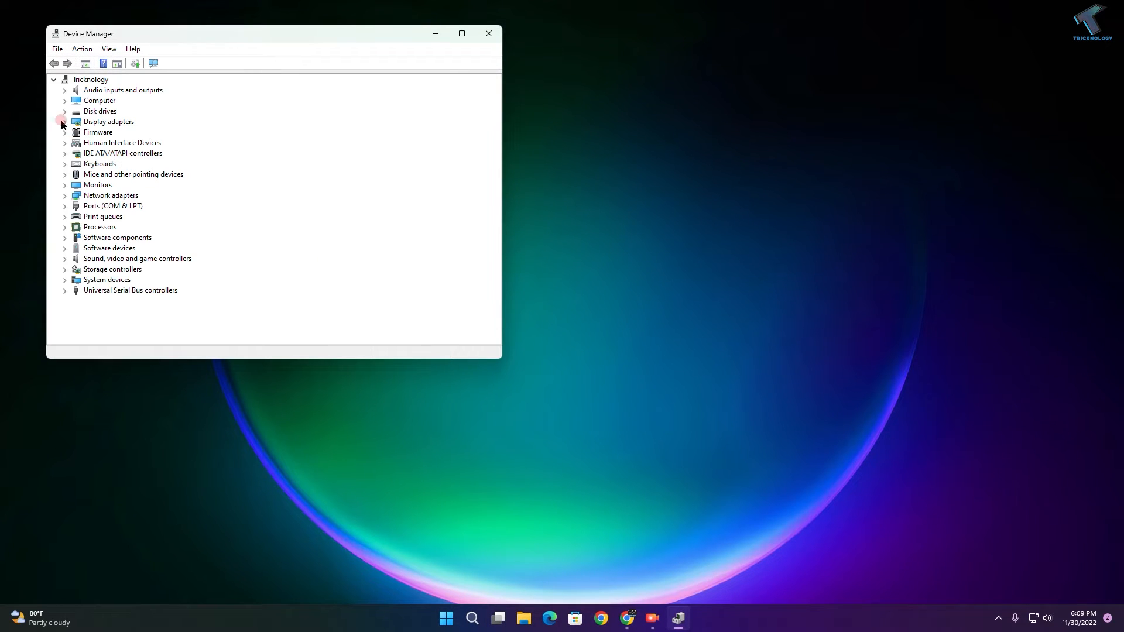
Search automatically for a newer NVIDIA GeForce GTX 1050 Ti driver and close the result once the best driver is confirmed.
{"action": "right_click", "coordinate": [96, 132]}
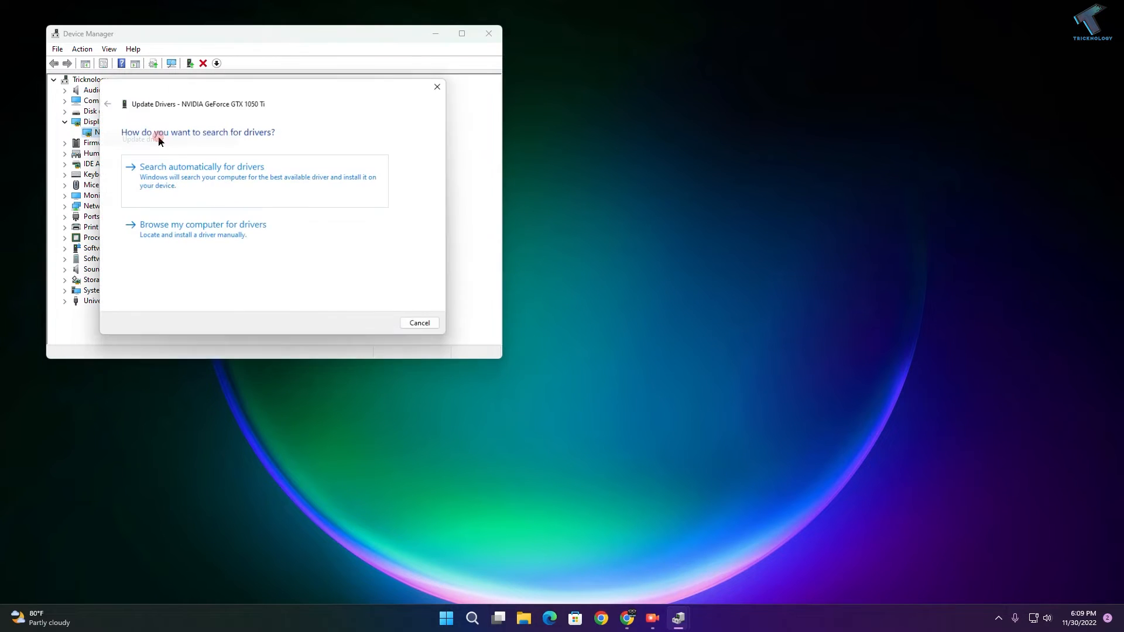
{"action": "left_click", "coordinate": [201, 166]}
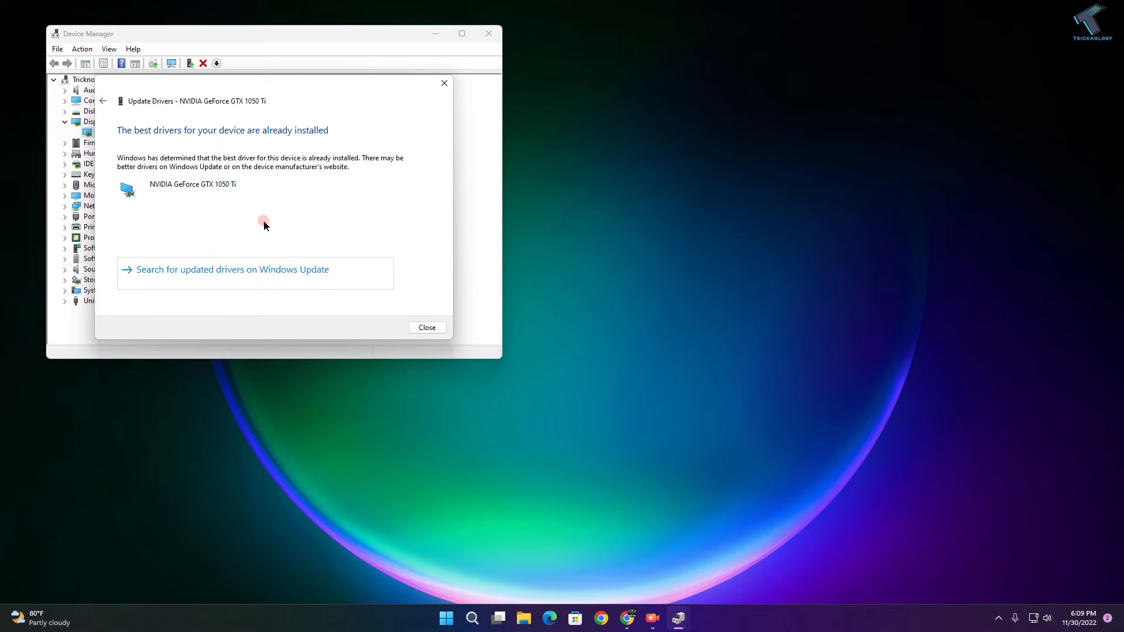
{"action": "mouse_move", "coordinate": [433, 327]}
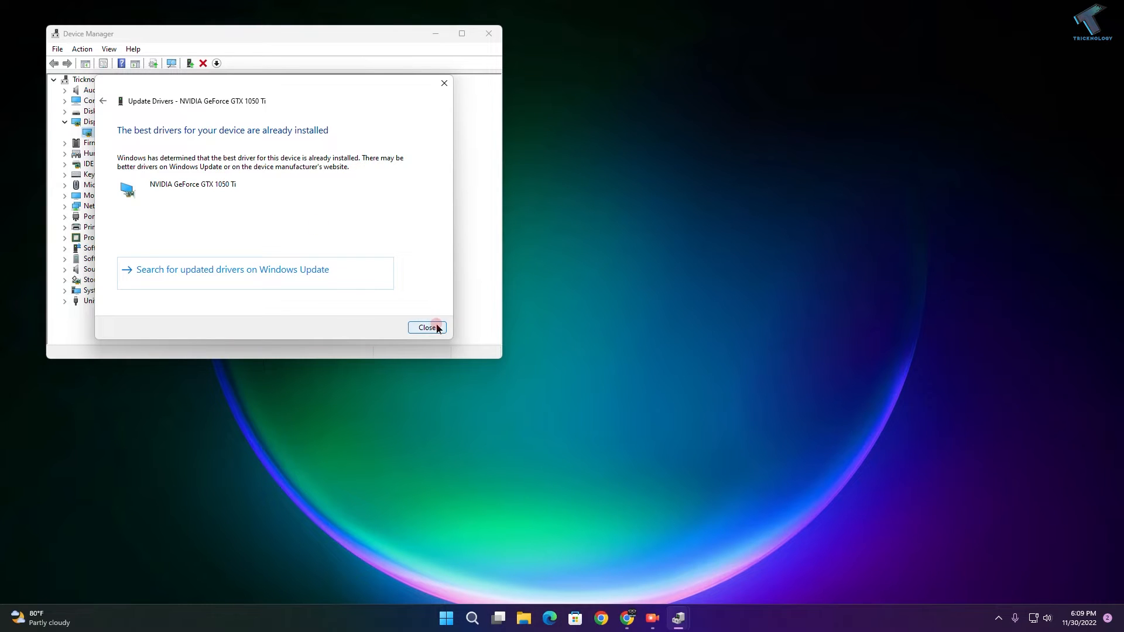
{"action": "left_click", "coordinate": [427, 328]}
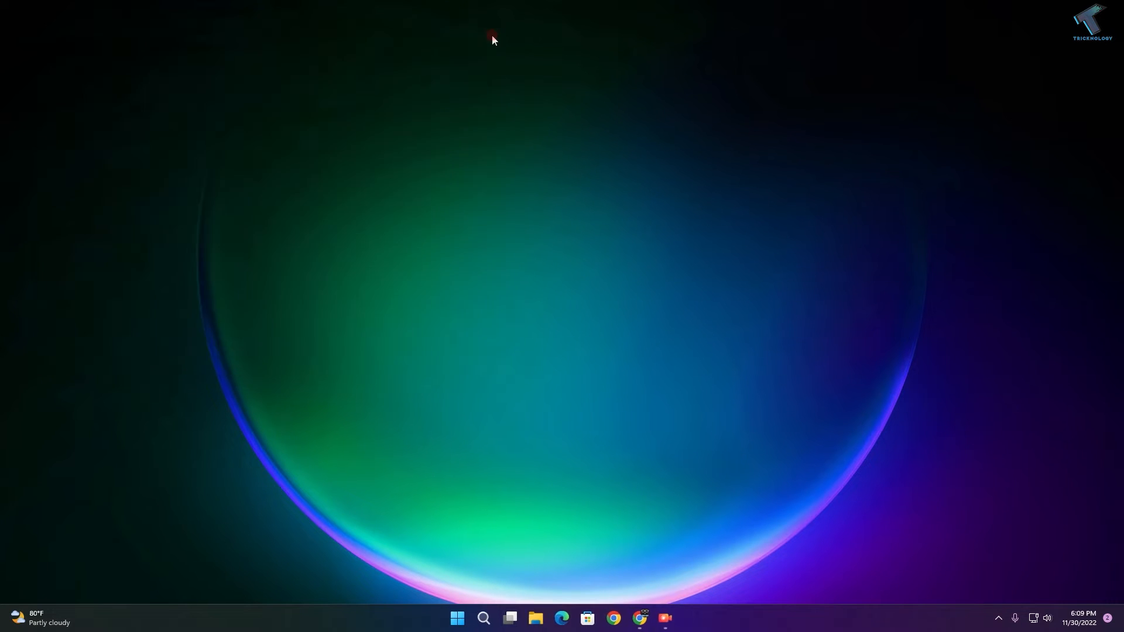
{"action": "mouse_move", "coordinate": [471, 599]}
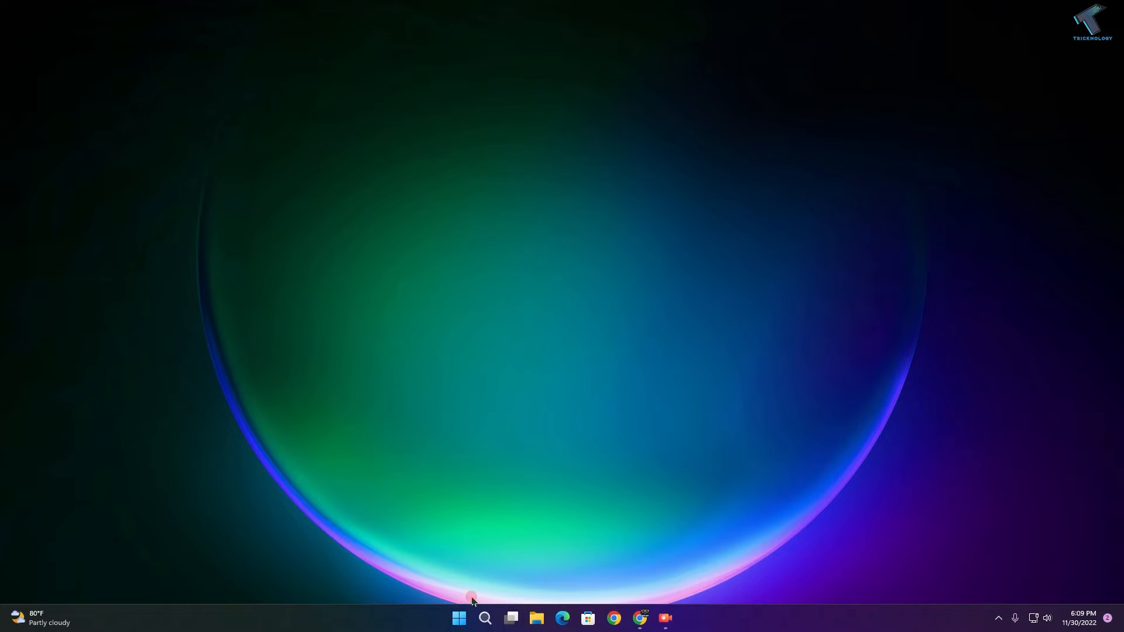
Find and launch the Services app by searching 'services' from Start.
{"action": "left_click", "coordinate": [460, 618]}
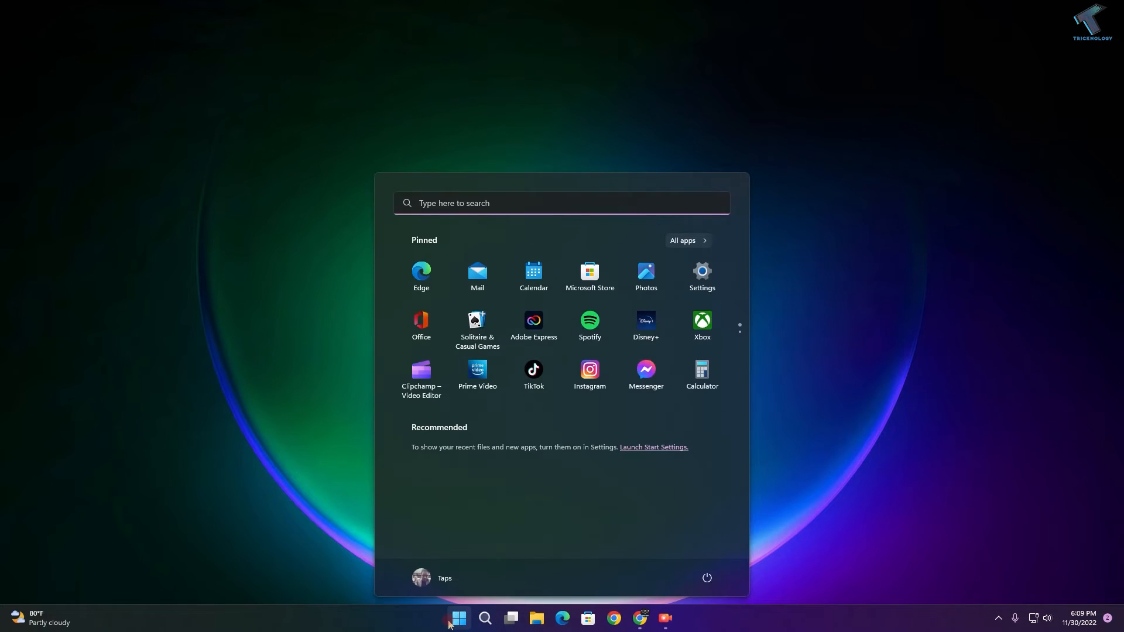
{"action": "type", "text": "services"}
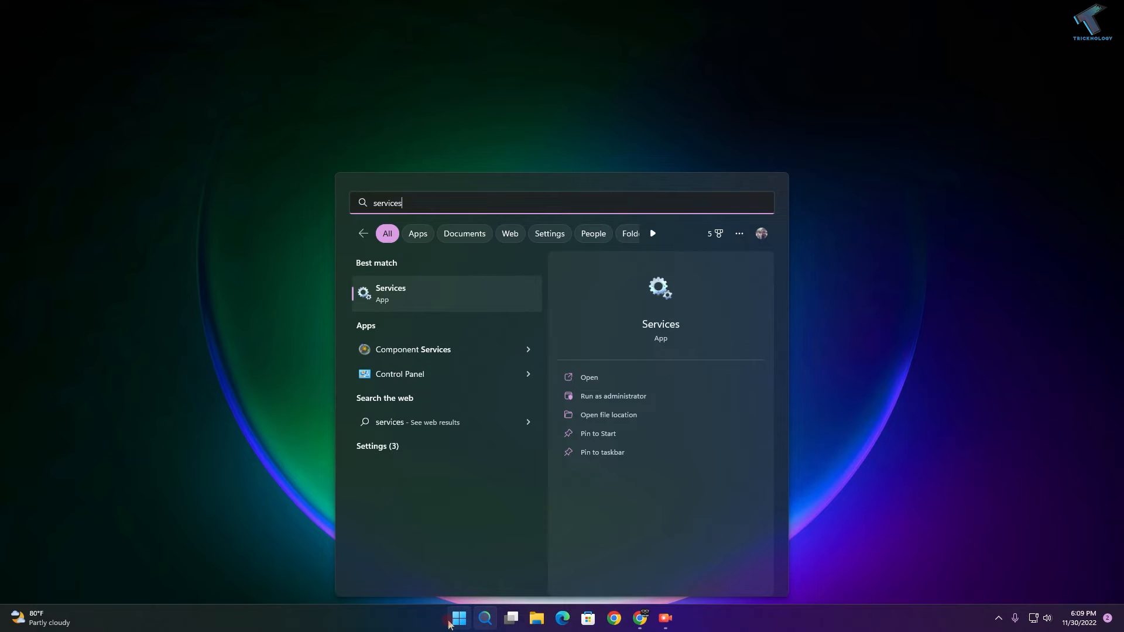
{"action": "left_click", "coordinate": [458, 618]}
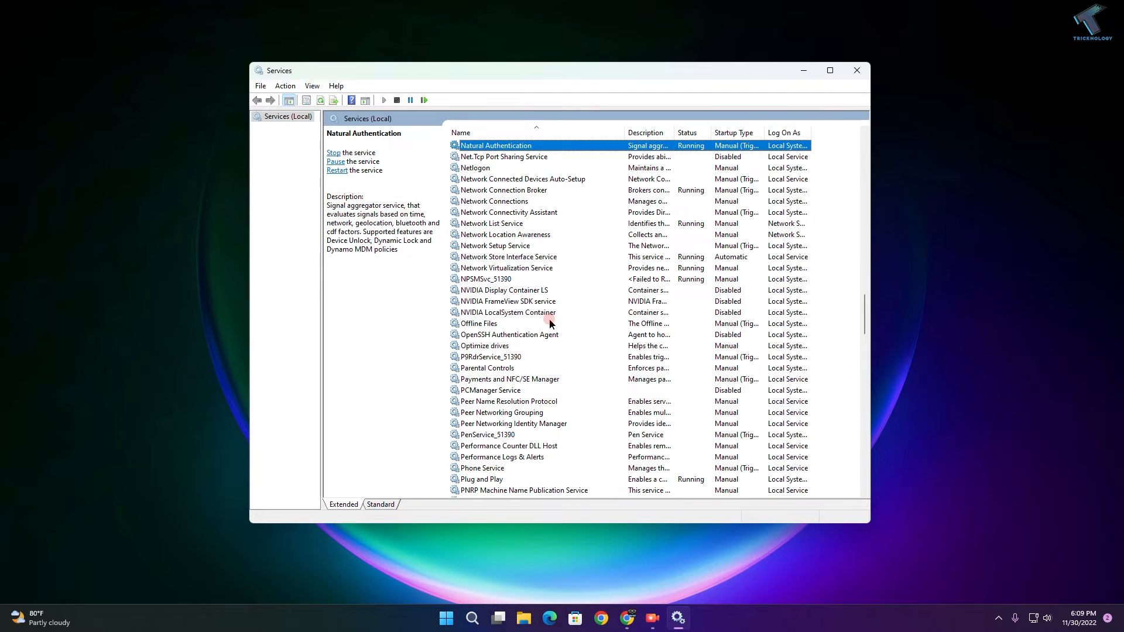
Set NVIDIA Display Container LS to Automatic startup through its Properties.
{"action": "left_click", "coordinate": [505, 290]}
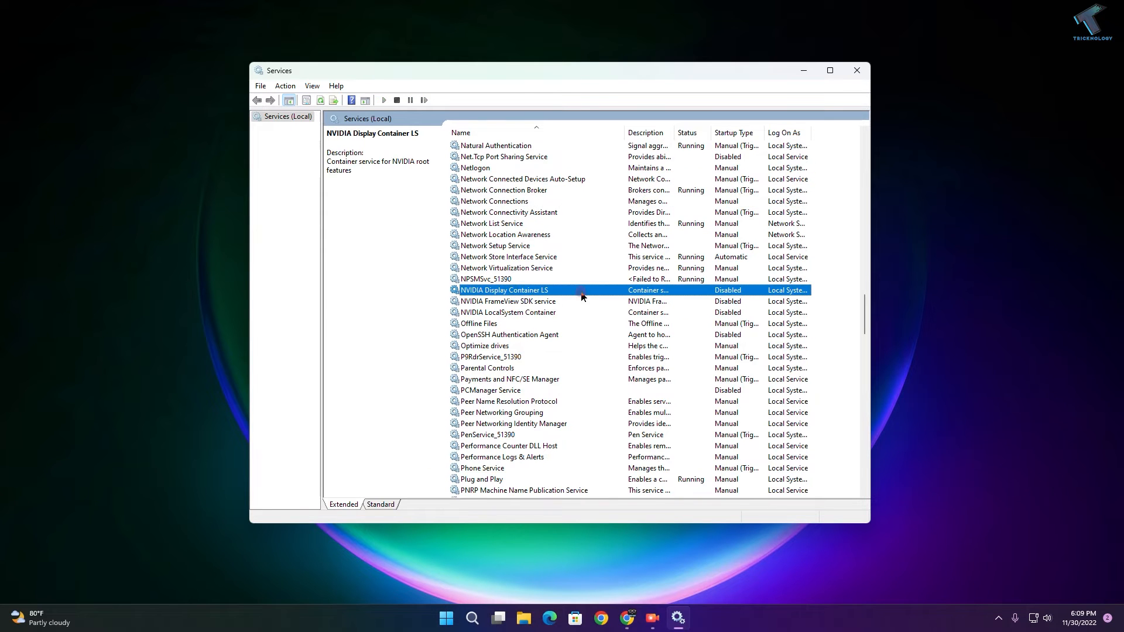
{"action": "left_click", "coordinate": [525, 312]}
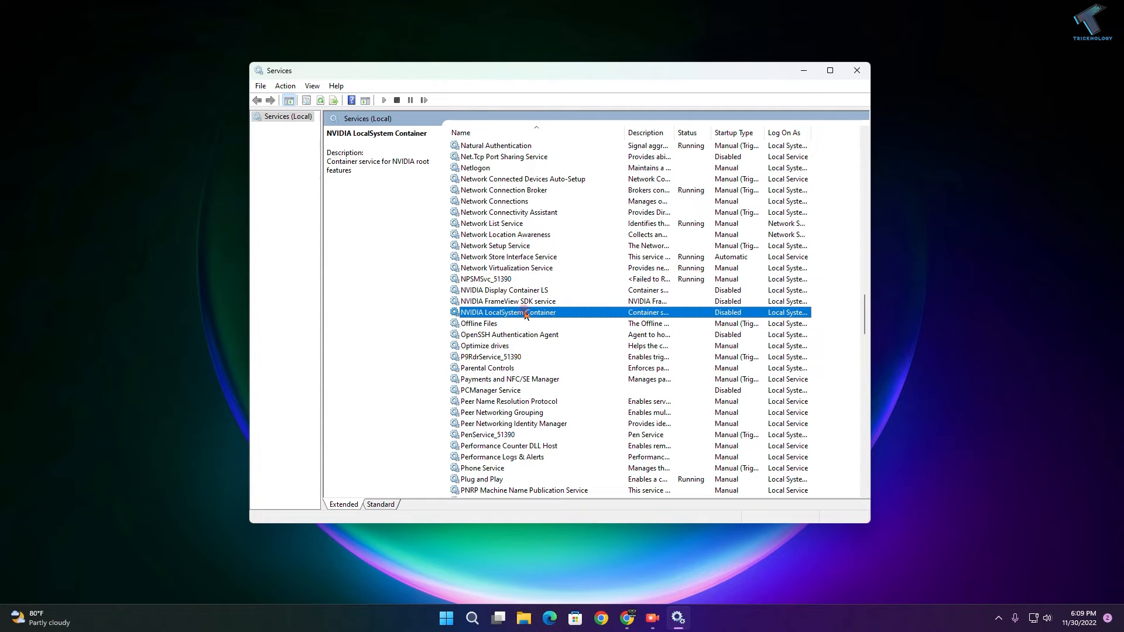
{"action": "left_click", "coordinate": [501, 290]}
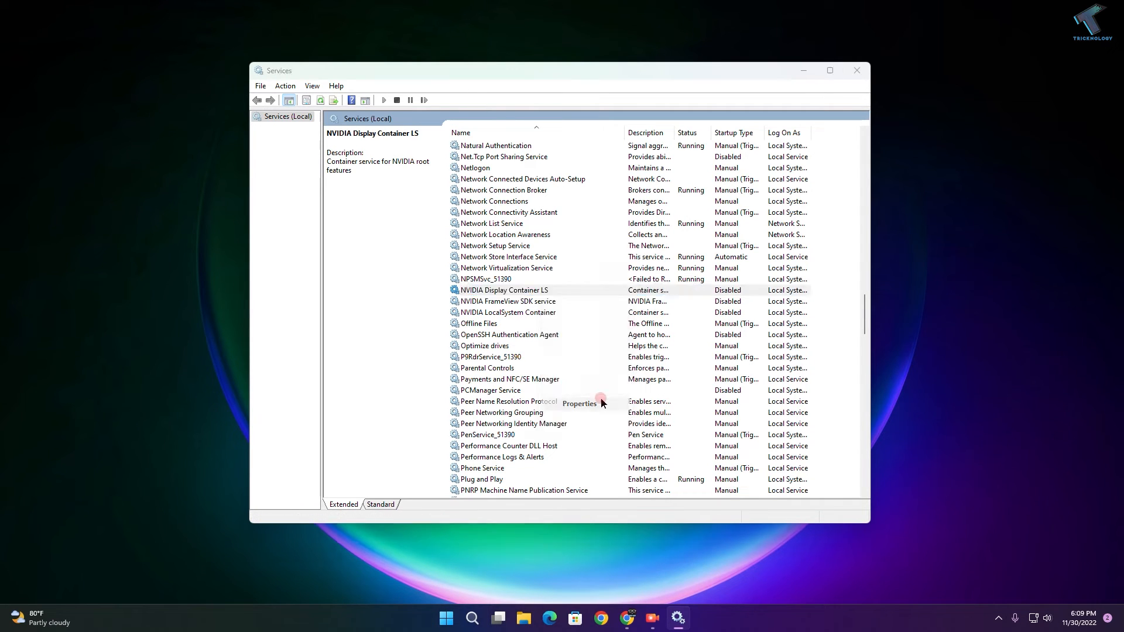
{"action": "left_click", "coordinate": [578, 403]}
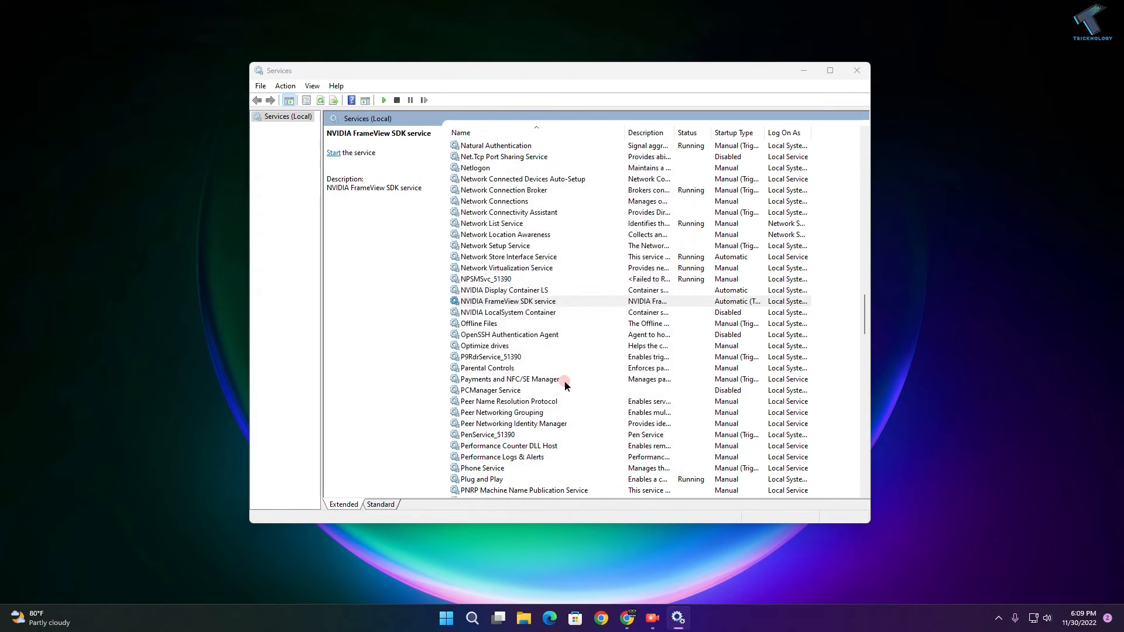
Set NVIDIA LocalSystem Container and FrameView SDK to Automatic and start them so all NVIDIA services run.
{"action": "double_click", "coordinate": [508, 311]}
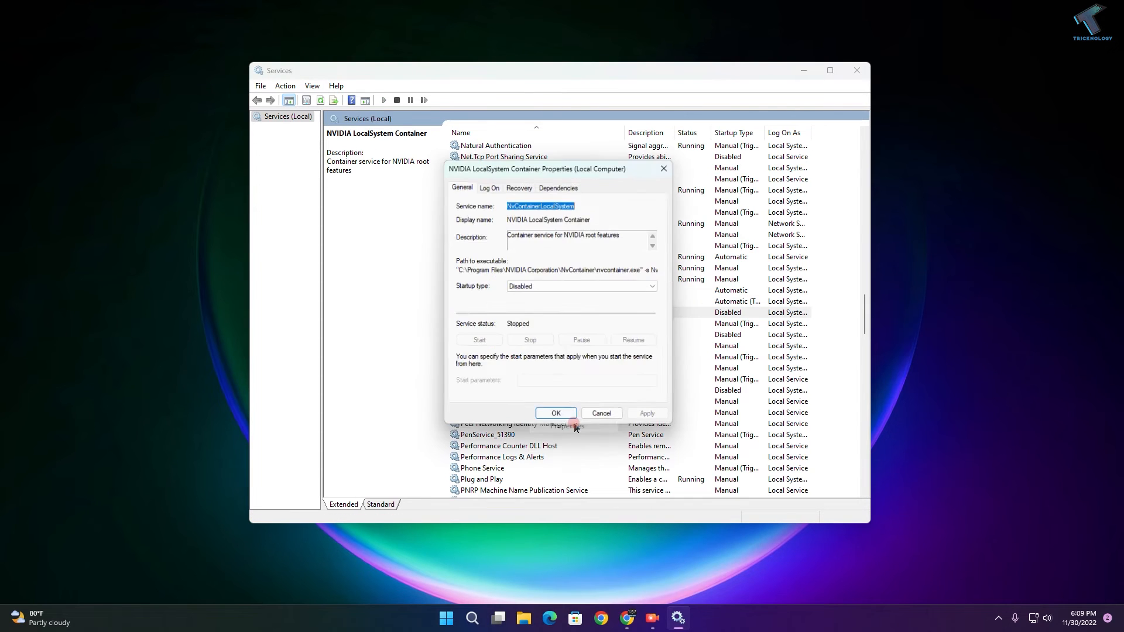
{"action": "left_click", "coordinate": [581, 286]}
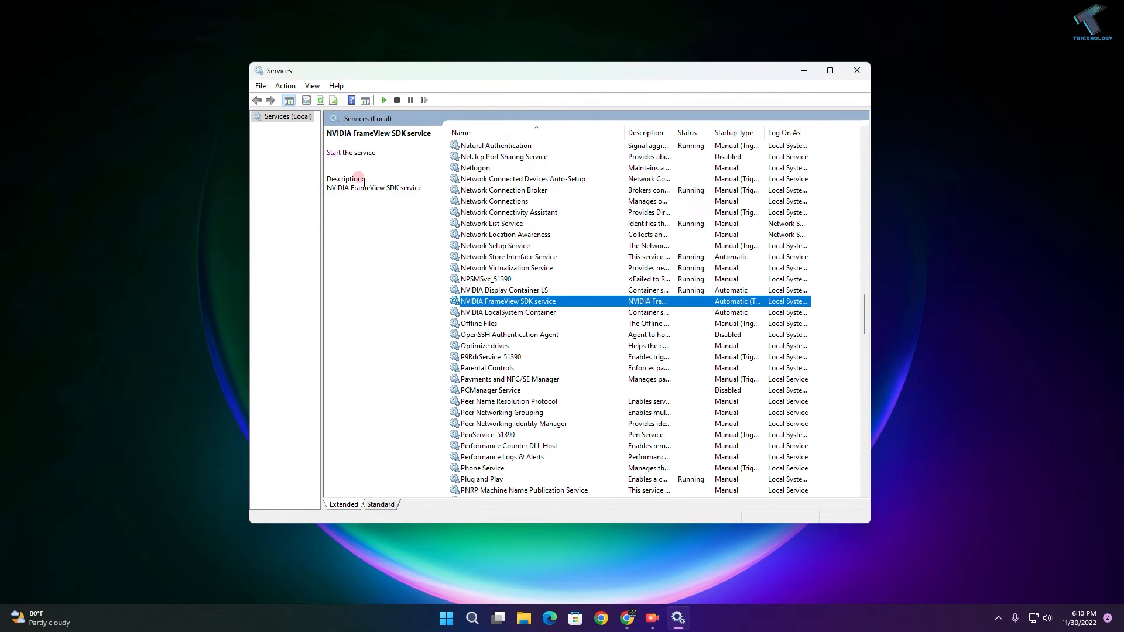
{"action": "left_click", "coordinate": [334, 152]}
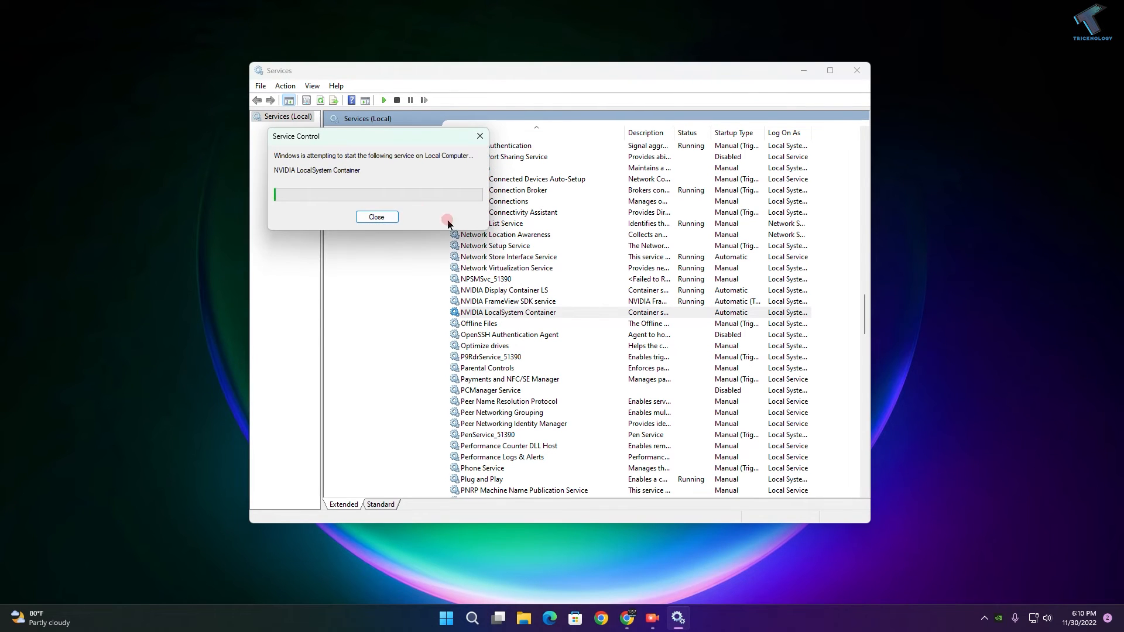
{"action": "left_click", "coordinate": [376, 216]}
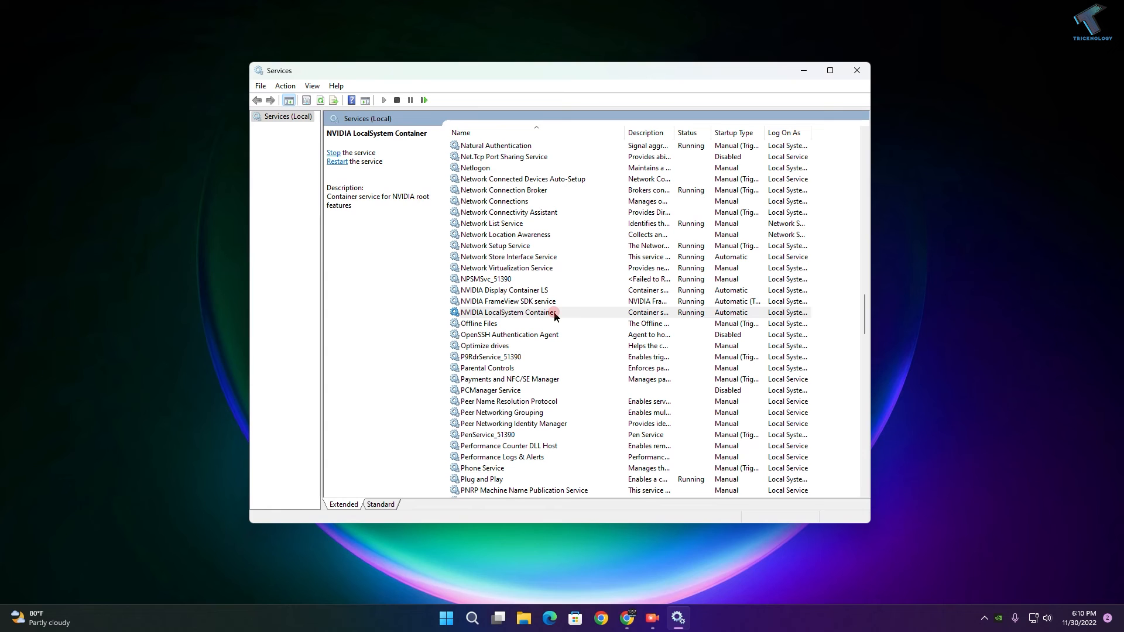
{"action": "left_click", "coordinate": [445, 618]}
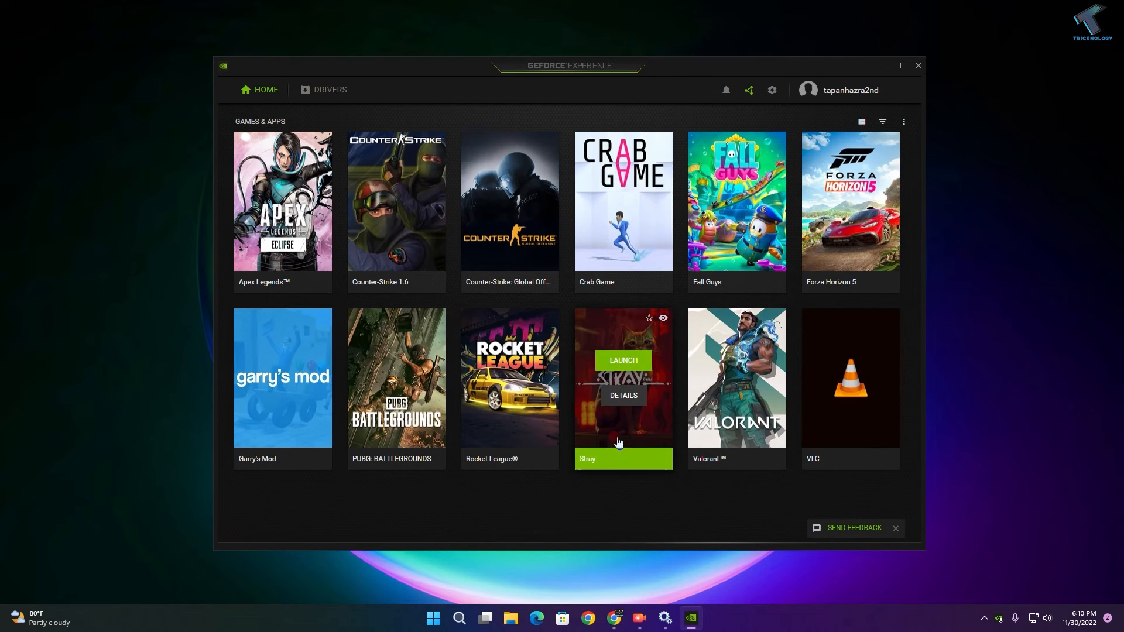
{"action": "mouse_move", "coordinate": [737, 360]}
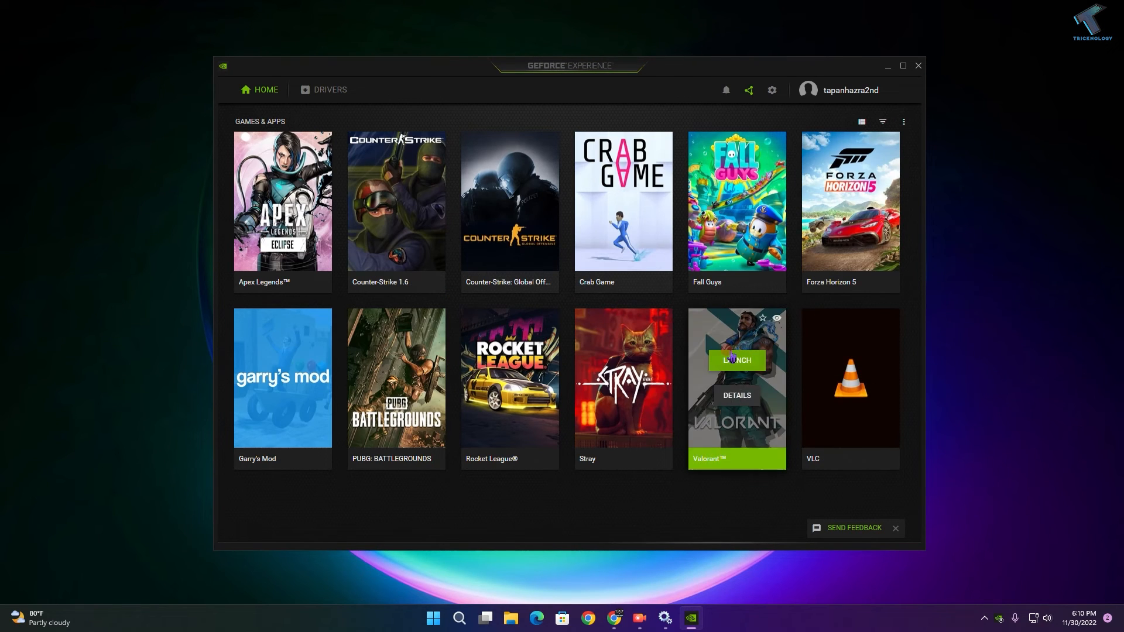
Close GeForce Experience after its games library loads without error 0x0003.
{"action": "left_click", "coordinate": [918, 66]}
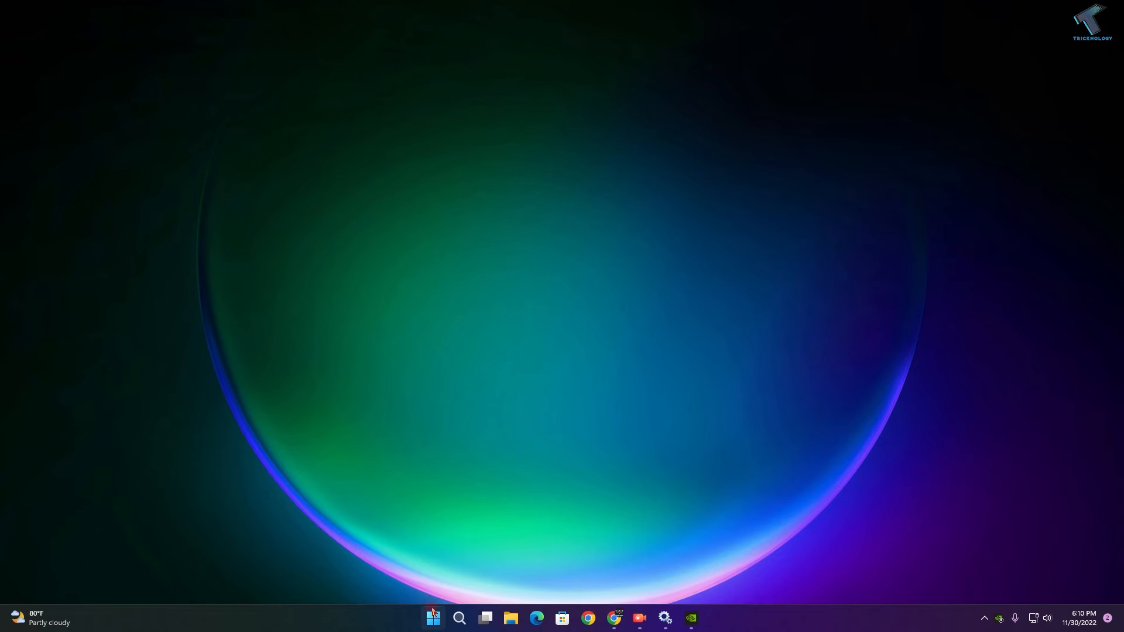
Reopen Device Manager from the system tools menu, dismissing the PowerToys notification.
{"action": "right_click", "coordinate": [433, 618]}
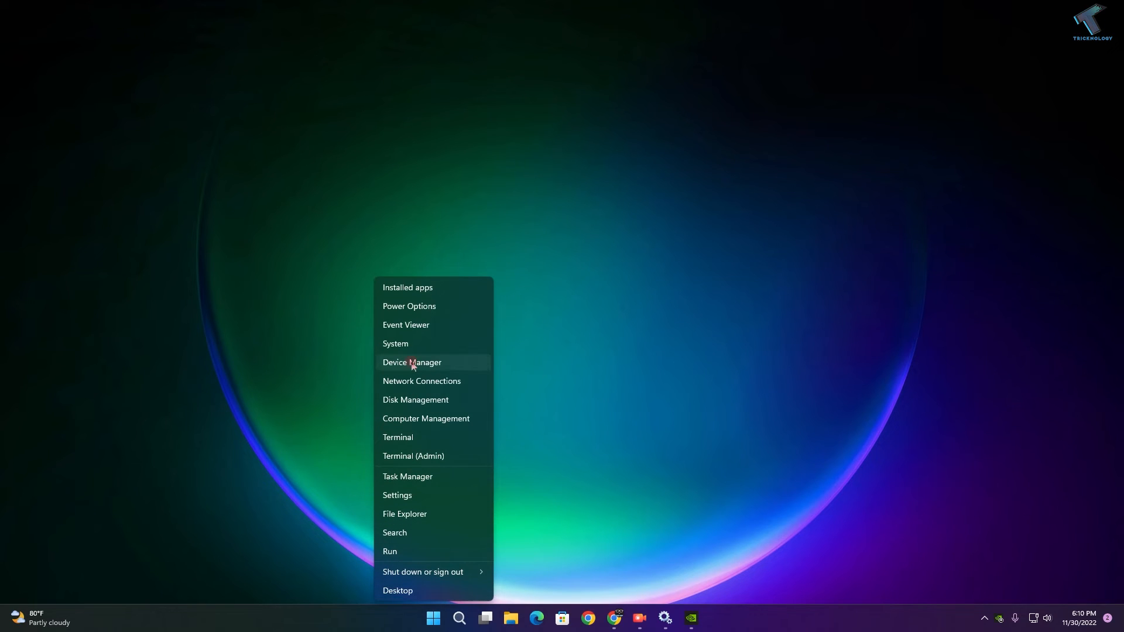
{"action": "left_click", "coordinate": [412, 363]}
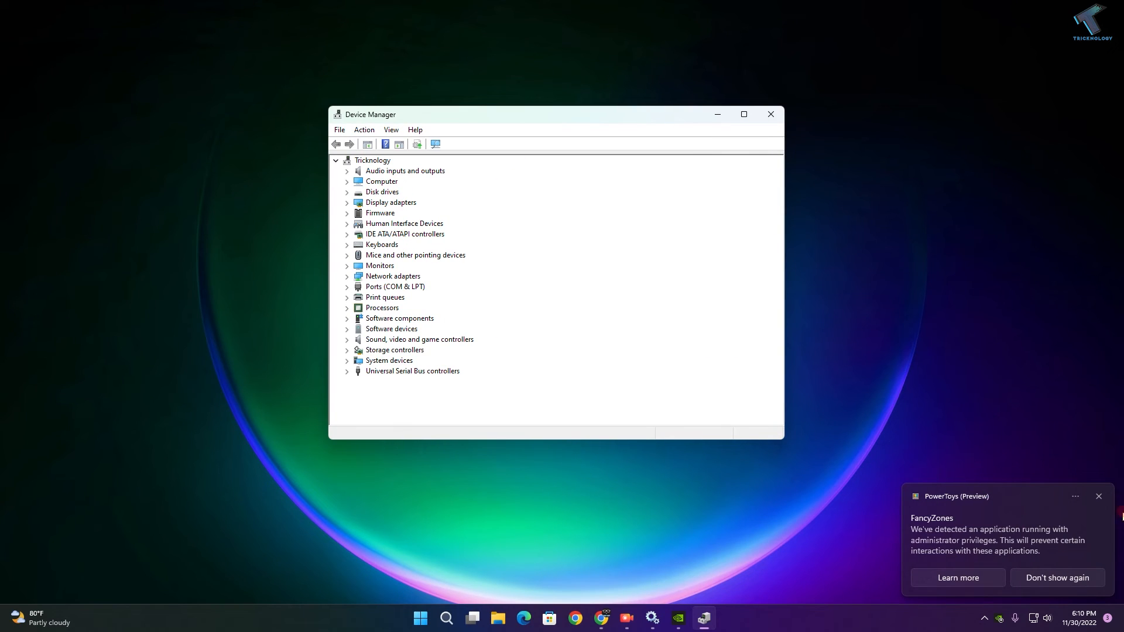
{"action": "left_click", "coordinate": [1098, 496]}
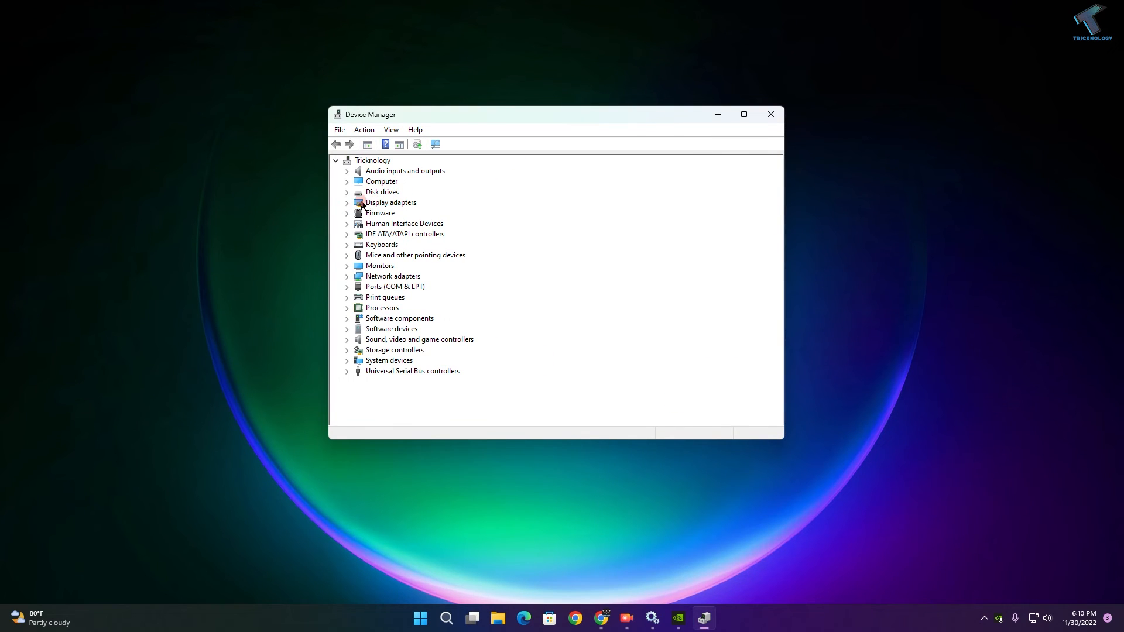
Uninstall the NVIDIA GeForce GTX 1050 Ti device from Display adapters.
{"action": "right_click", "coordinate": [419, 212]}
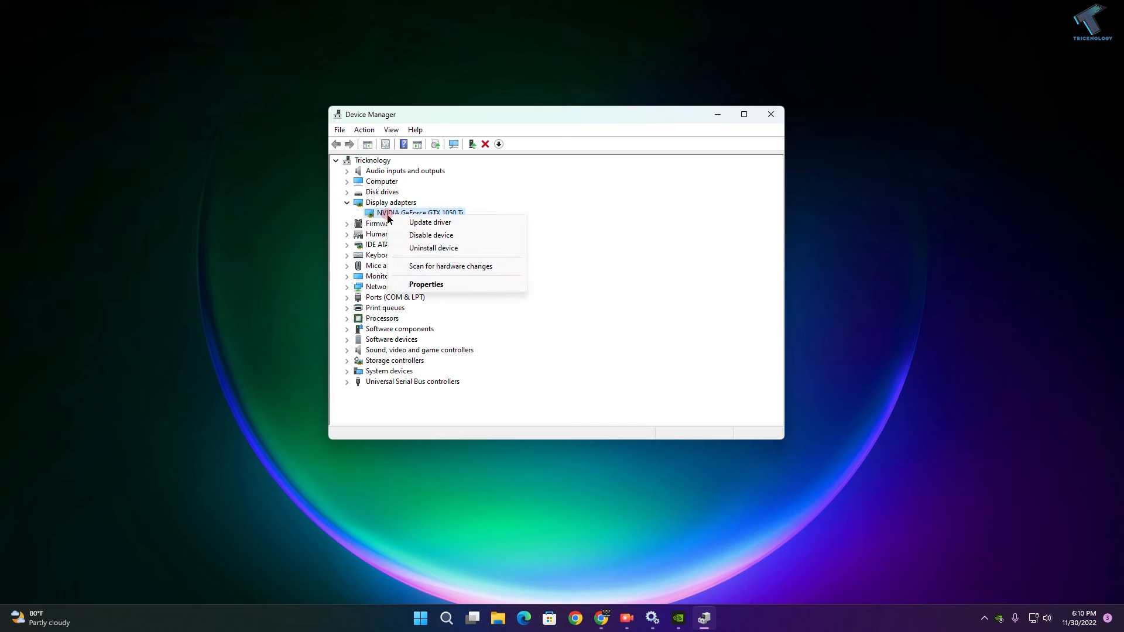
{"action": "mouse_move", "coordinate": [463, 248]}
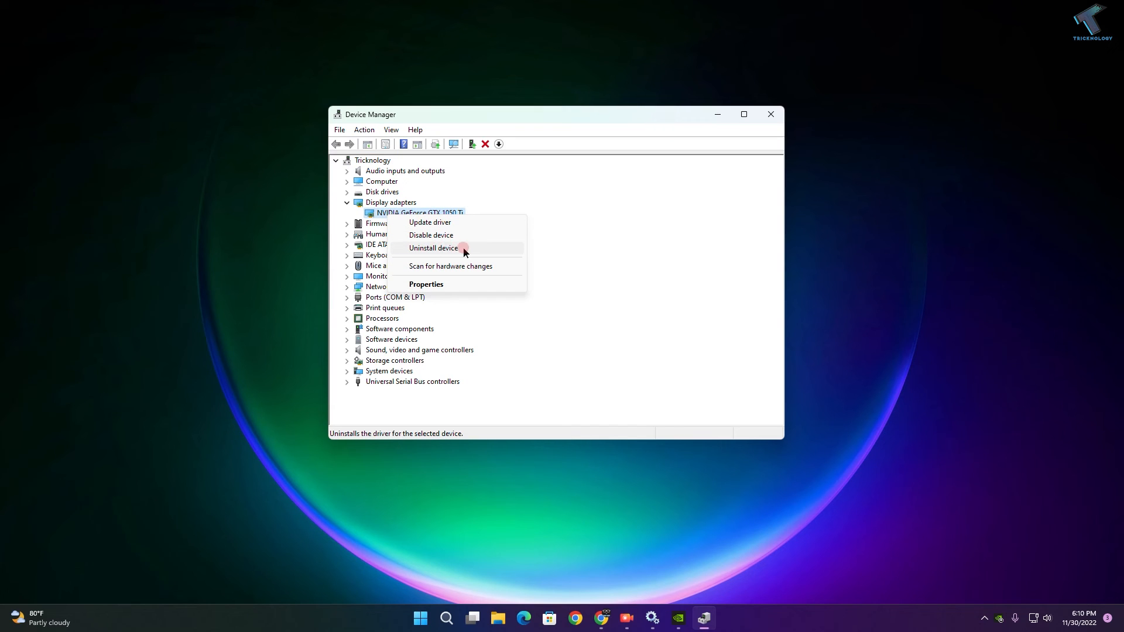
{"action": "left_click", "coordinate": [433, 248]}
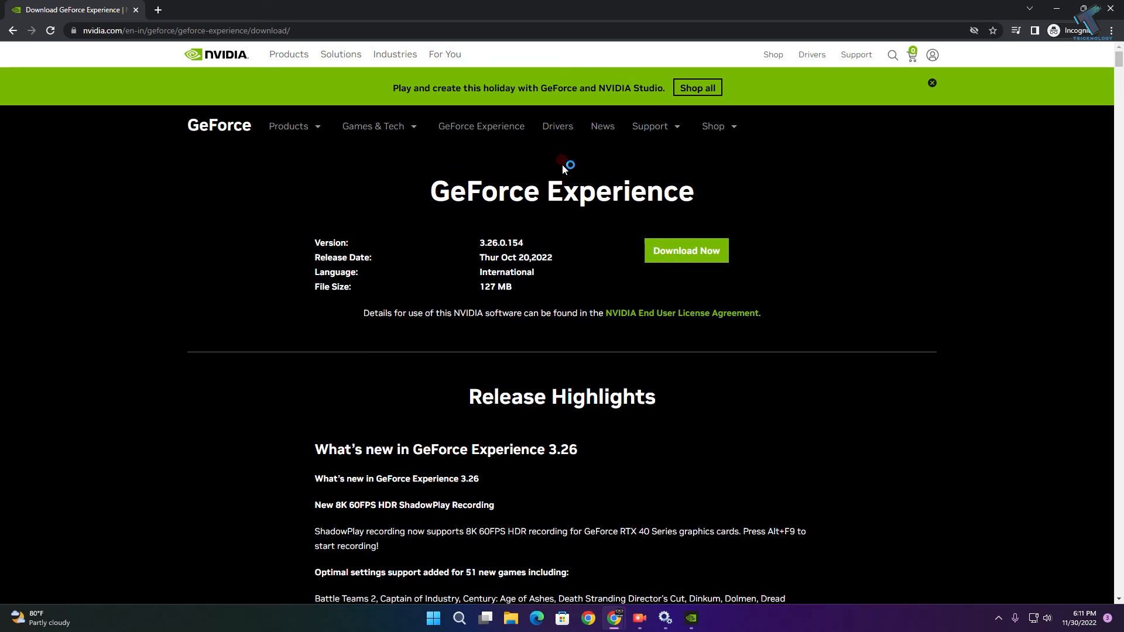
Start the GeForce Experience 3.26.0.154 download on nvidia.com and scroll to its Release Highlights.
{"action": "scroll", "scroll_direction": "down", "scroll_amount": 3}
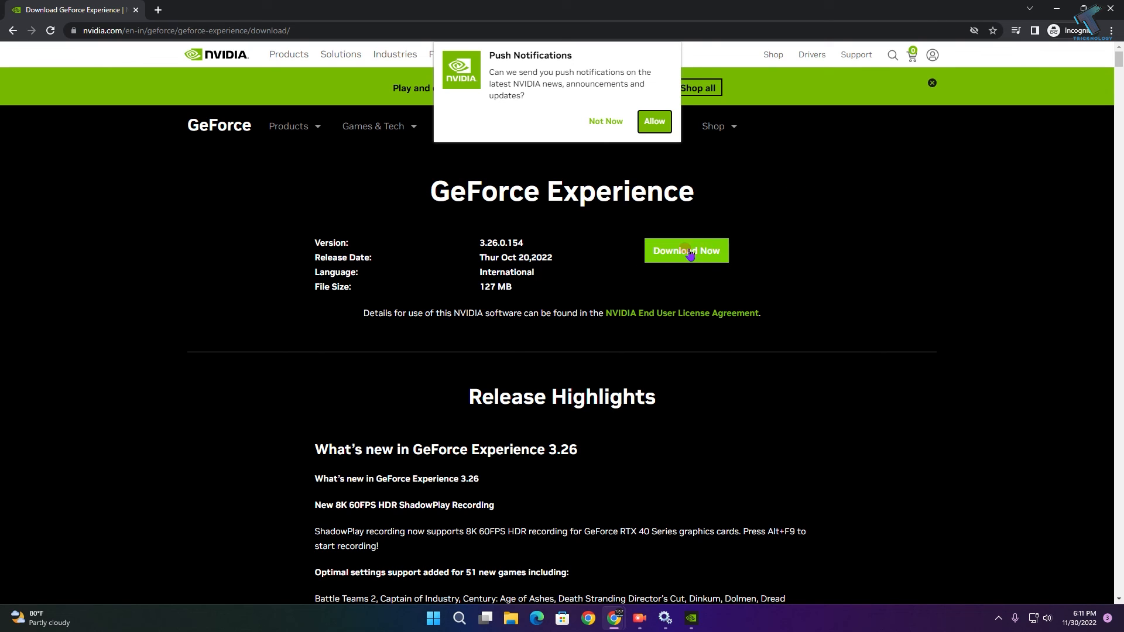
{"action": "left_click", "coordinate": [605, 120]}
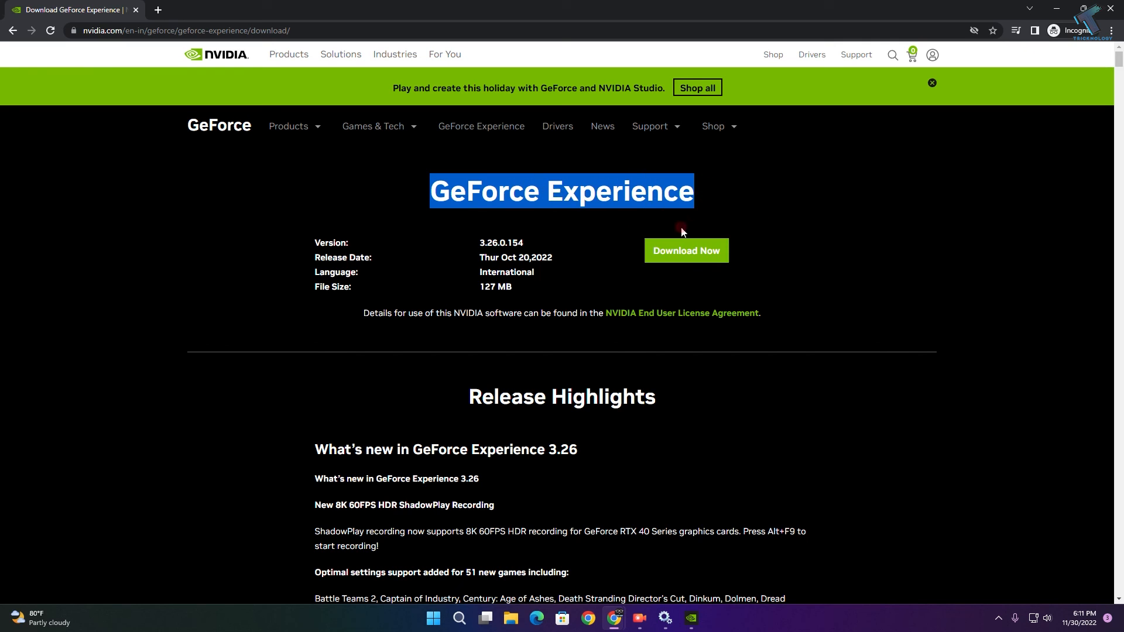
{"action": "scroll", "scroll_direction": "down", "scroll_amount": 3}
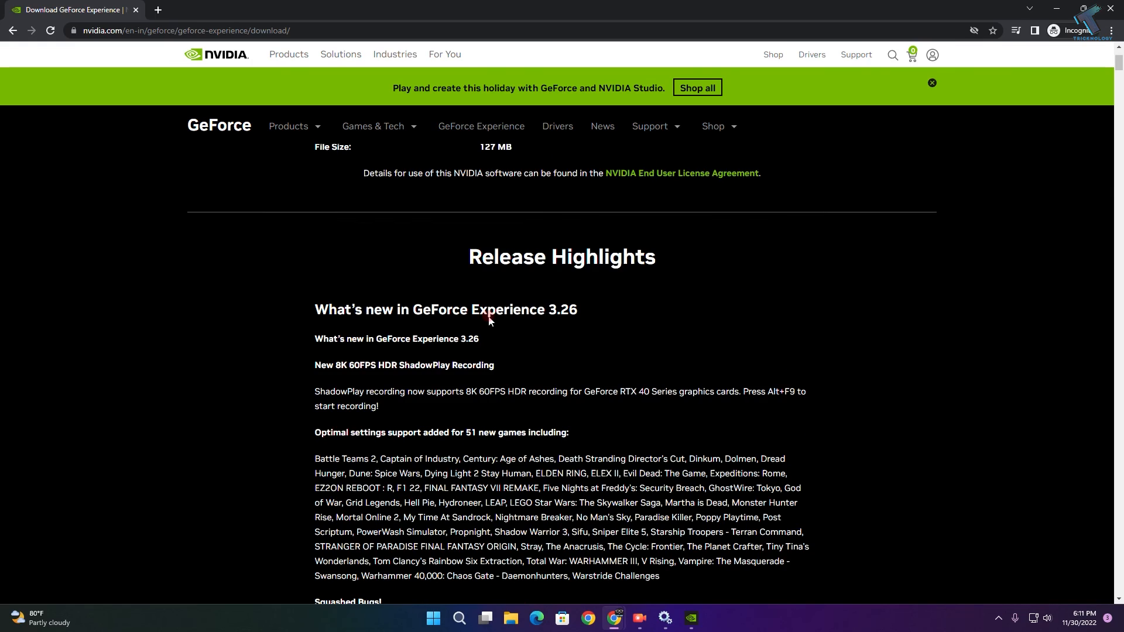